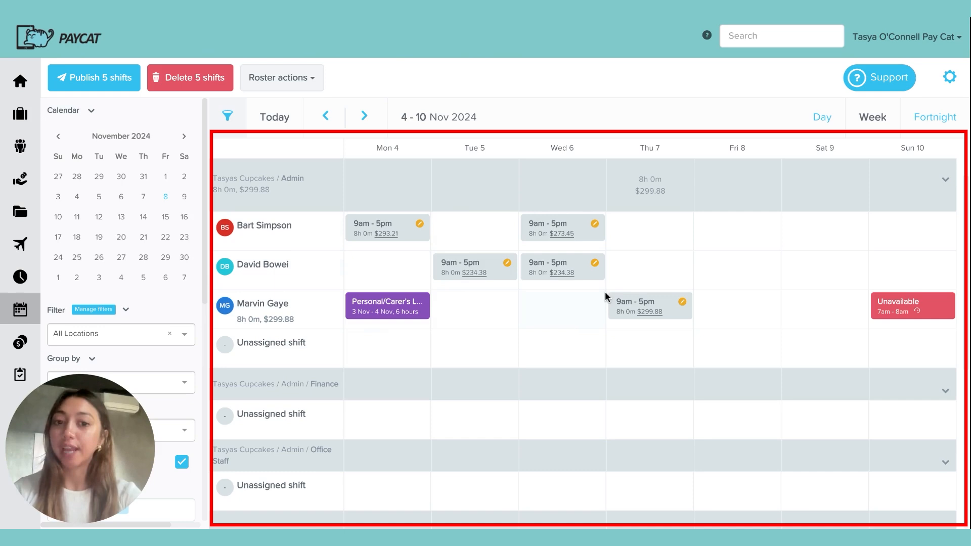
pyautogui.moveTo(401, 247)
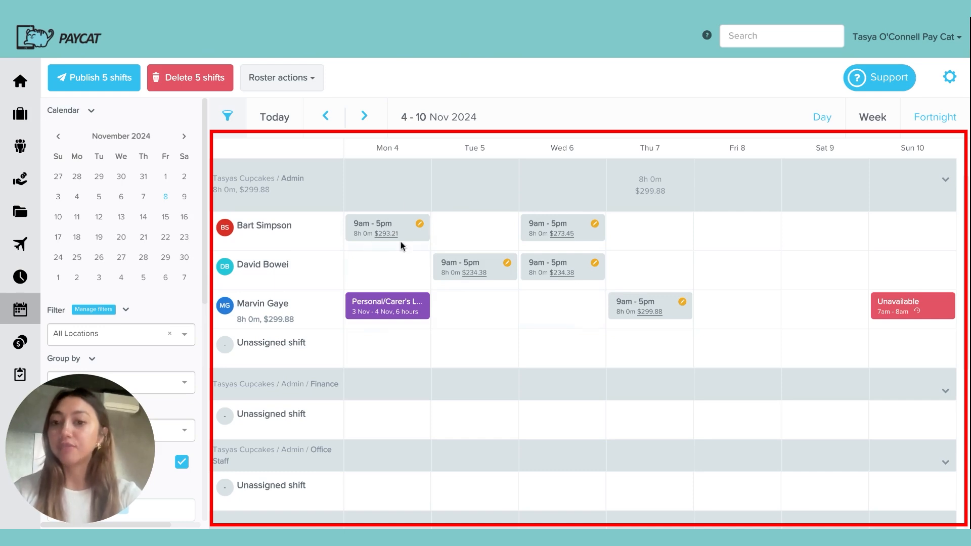
pyautogui.moveTo(547, 246)
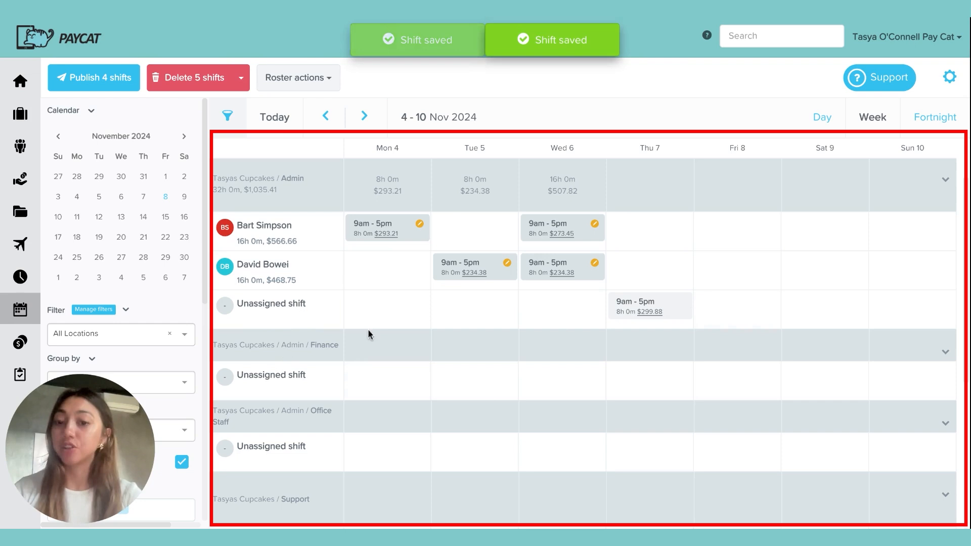
pyautogui.moveTo(672, 313)
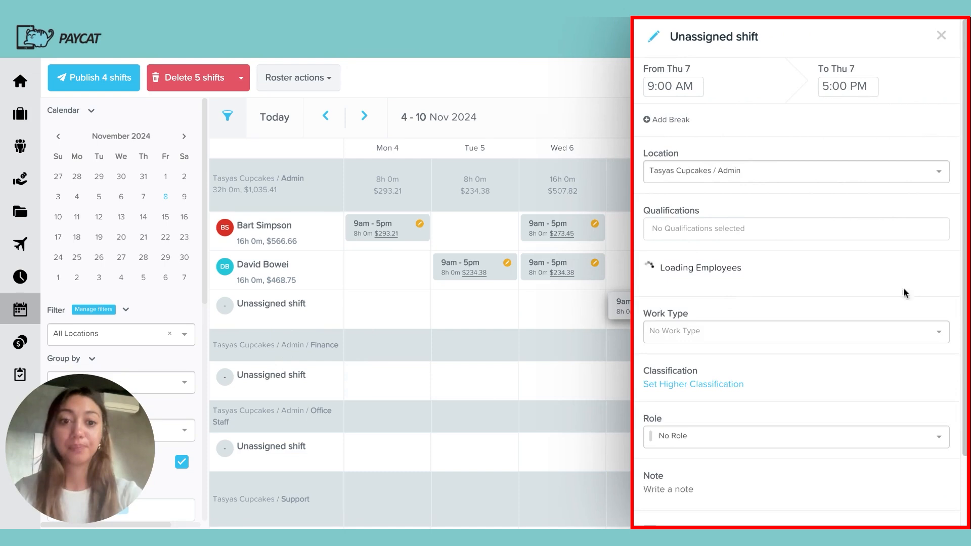
# Step: Create a Friday 8 Nov 9am–5pm Admin / Finance shift assigned to Bart Simpson and save it
pyautogui.click(941, 35)
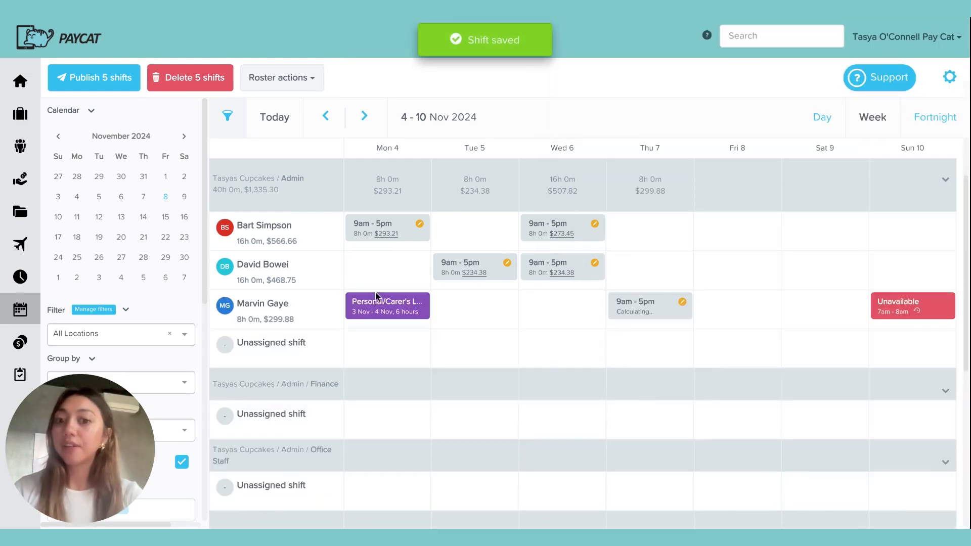
pyautogui.moveTo(910, 306)
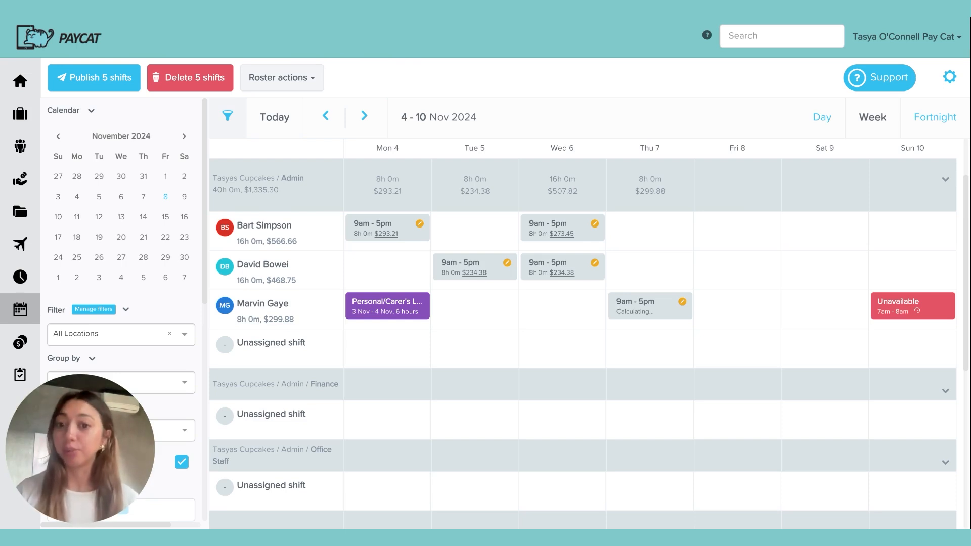
pyautogui.moveTo(387, 314)
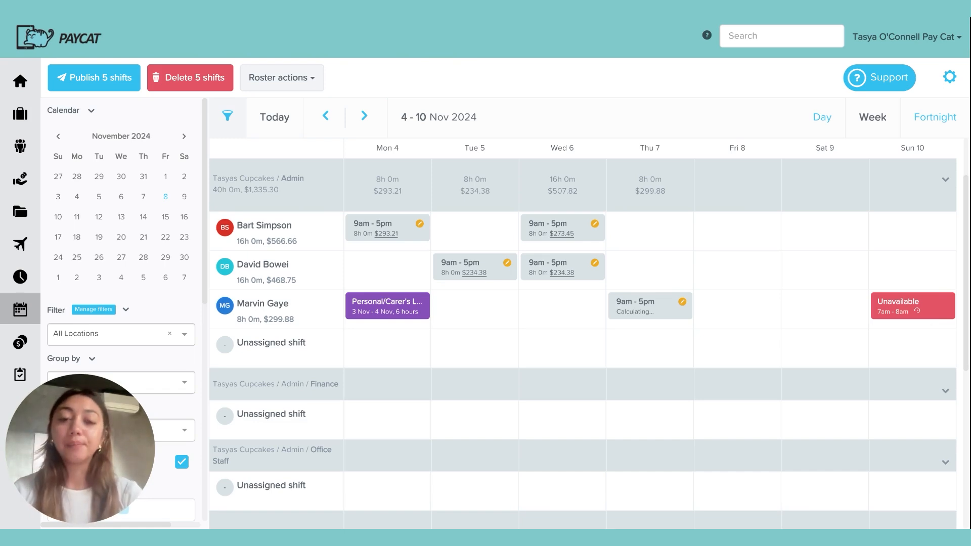
pyautogui.moveTo(581, 439)
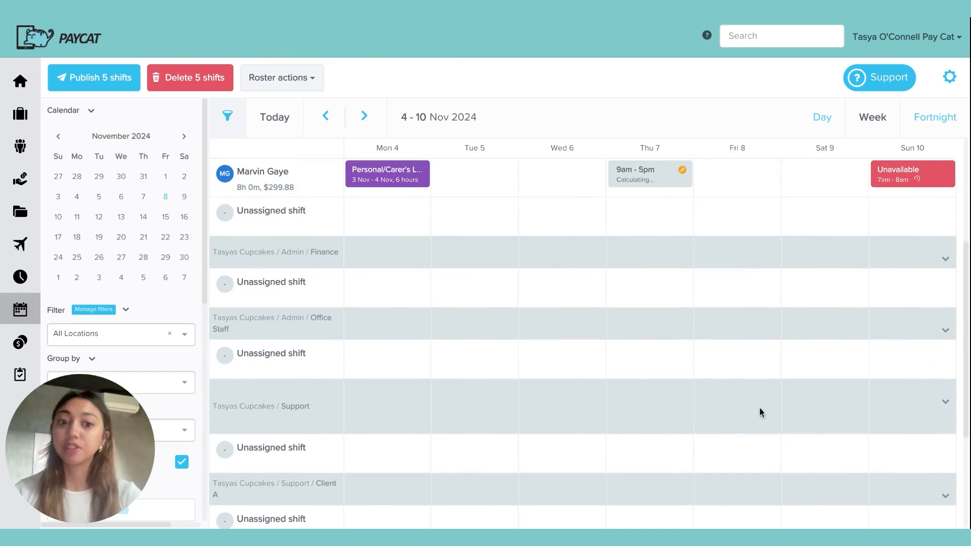
pyautogui.moveTo(722, 289)
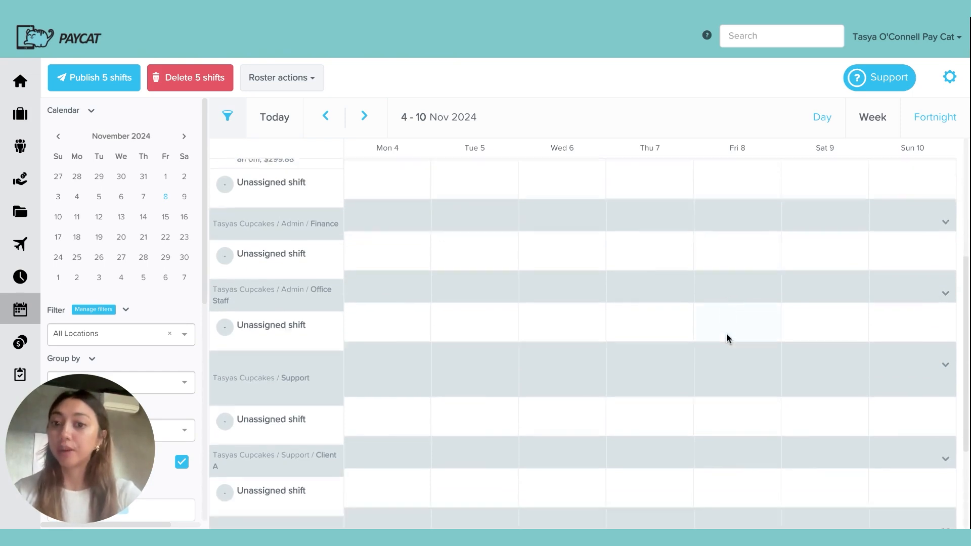
pyautogui.scroll(-3)
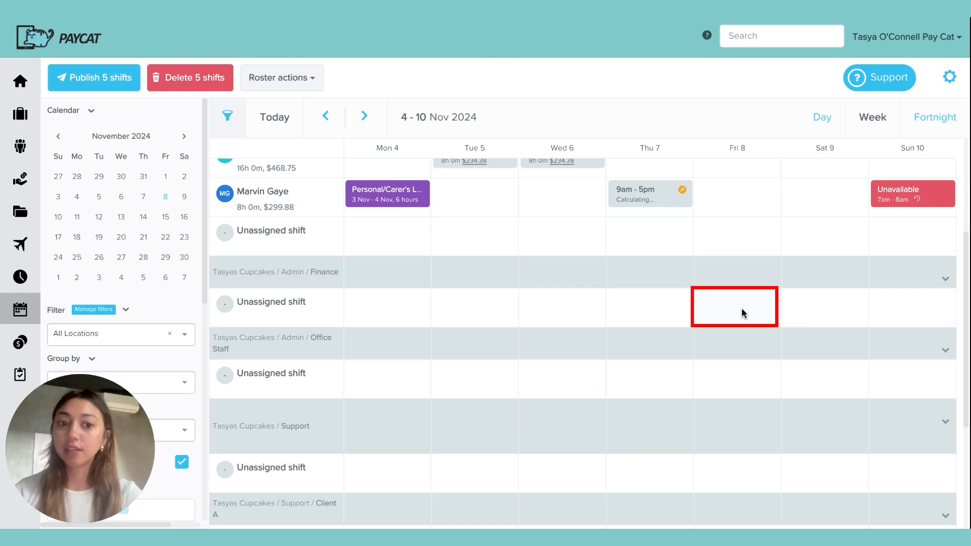
pyautogui.click(735, 306)
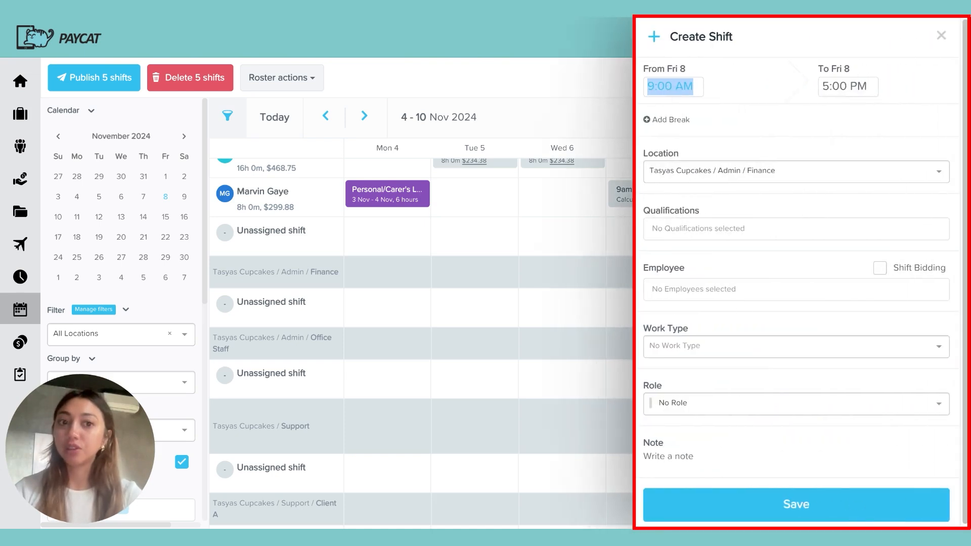
pyautogui.click(848, 86)
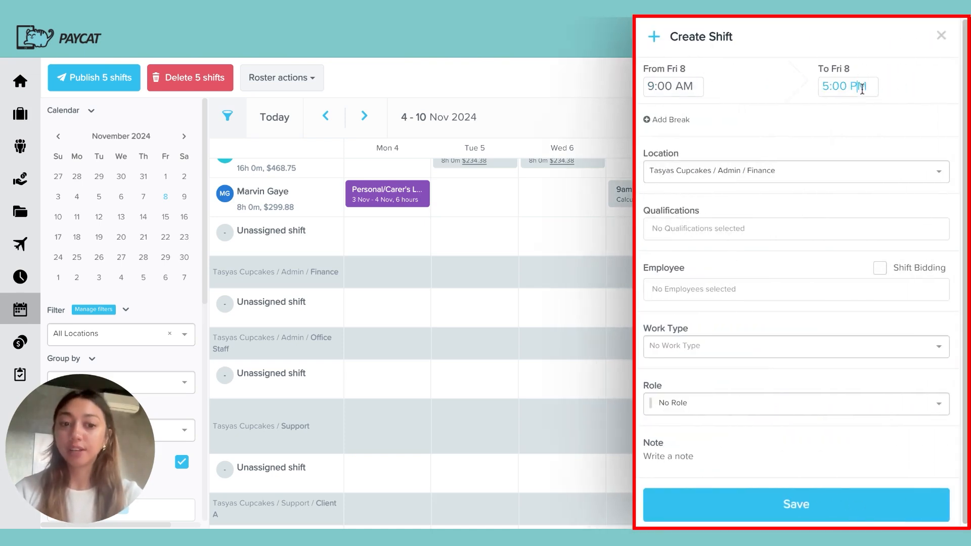
pyautogui.click(795, 289)
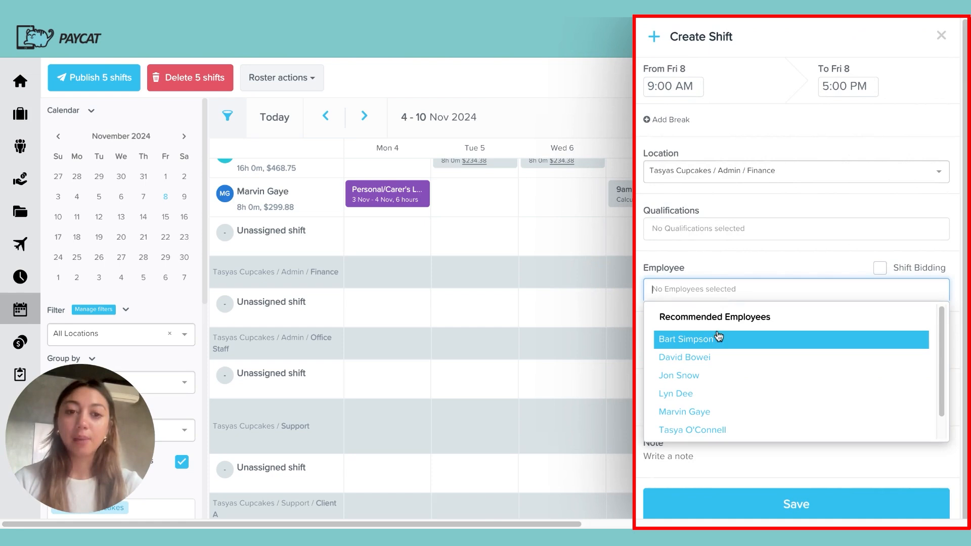
pyautogui.click(686, 339)
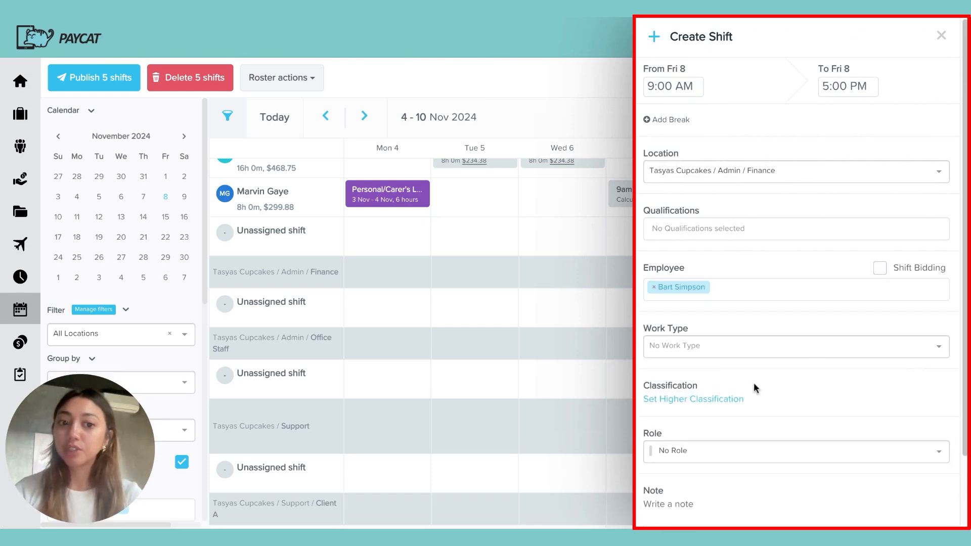
pyautogui.scroll(-3)
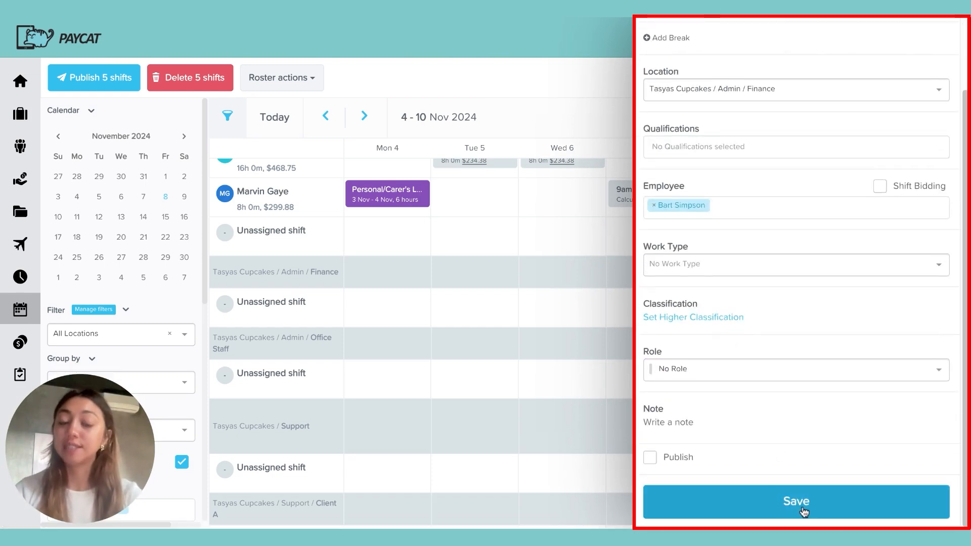
pyautogui.click(796, 501)
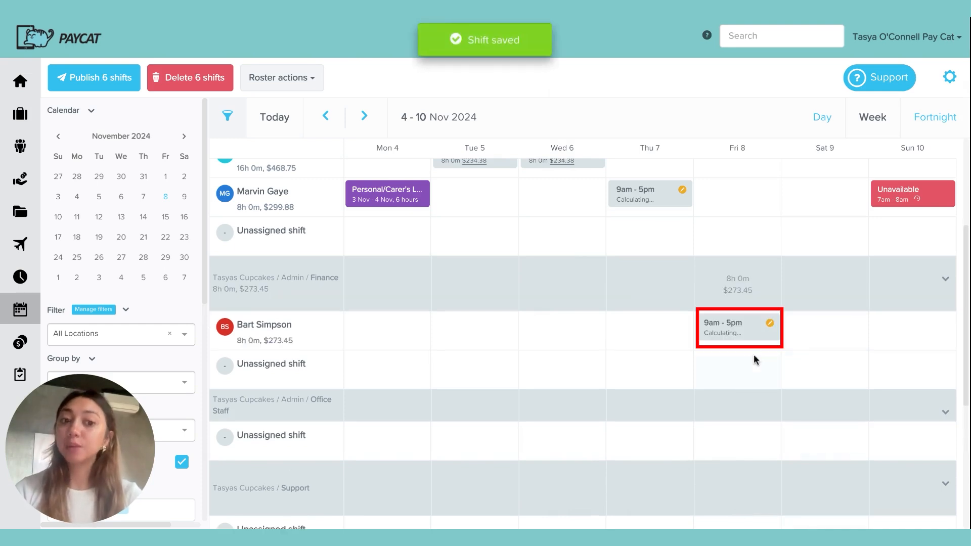
pyautogui.moveTo(758, 318)
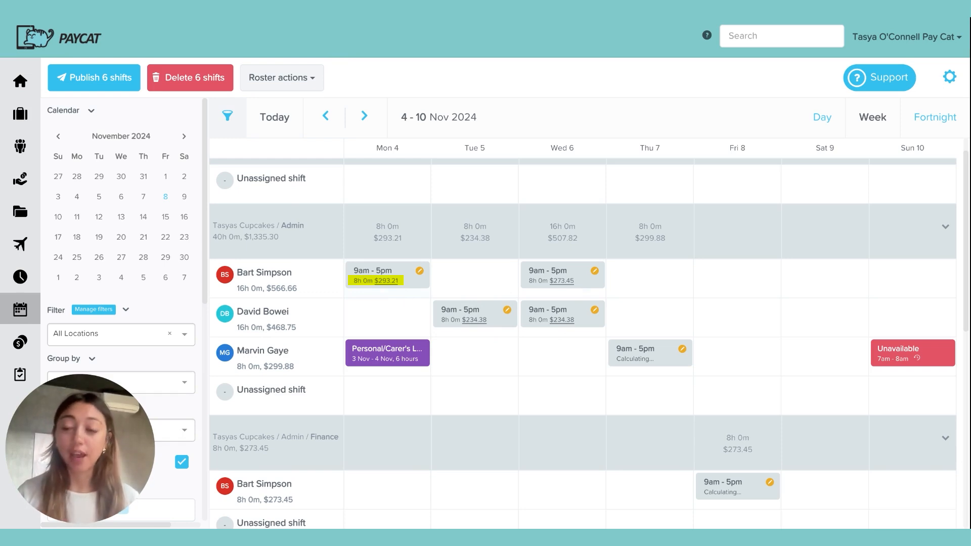
pyautogui.moveTo(385, 288)
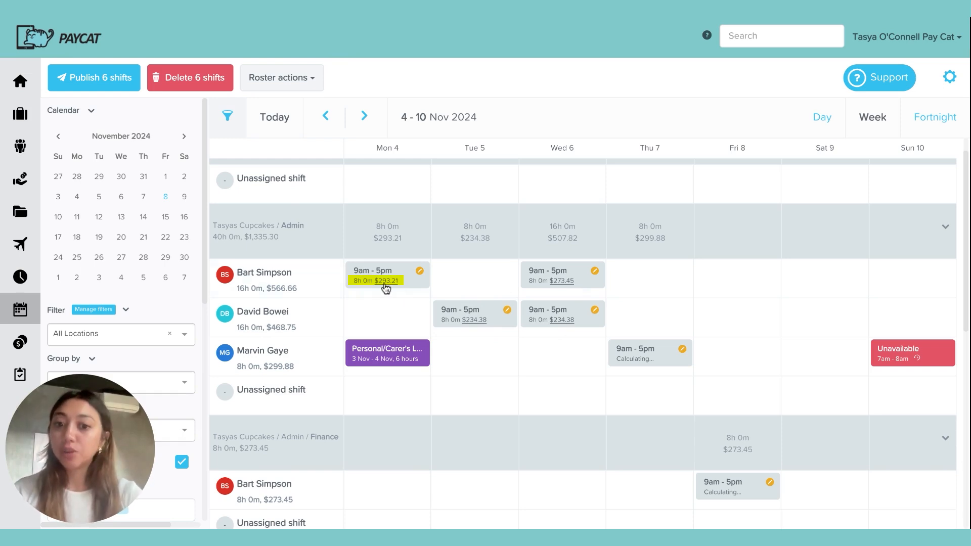
pyautogui.click(383, 280)
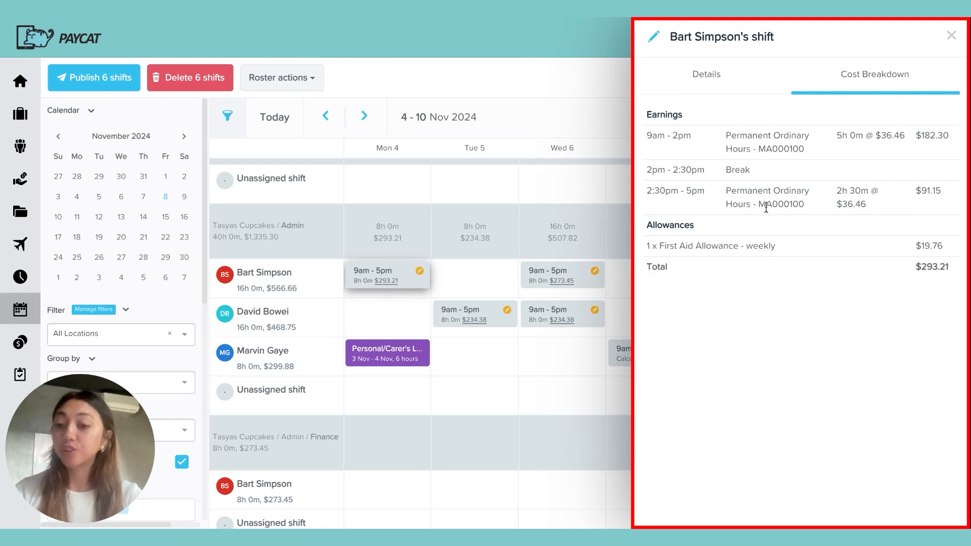
pyautogui.moveTo(838, 230)
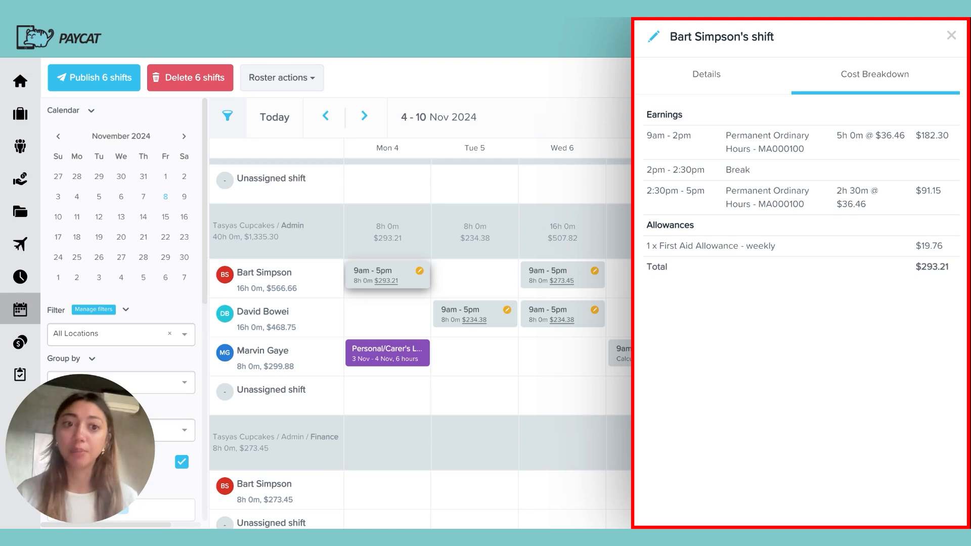
pyautogui.click(951, 35)
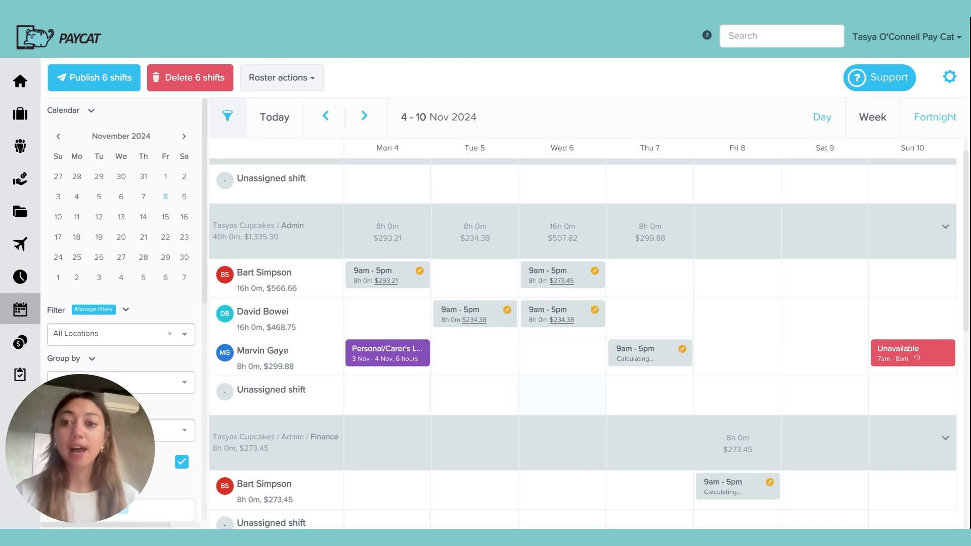
pyautogui.moveTo(395, 175)
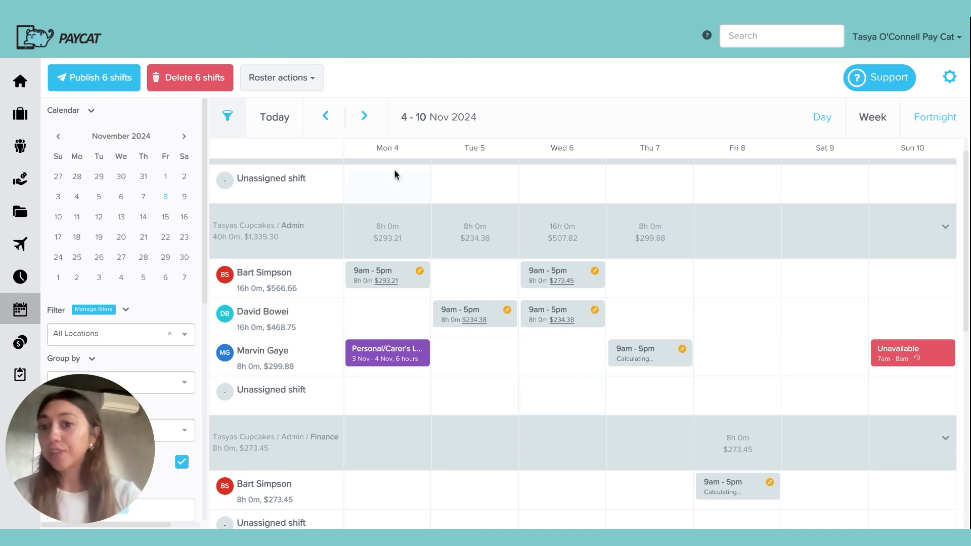
pyautogui.click(282, 77)
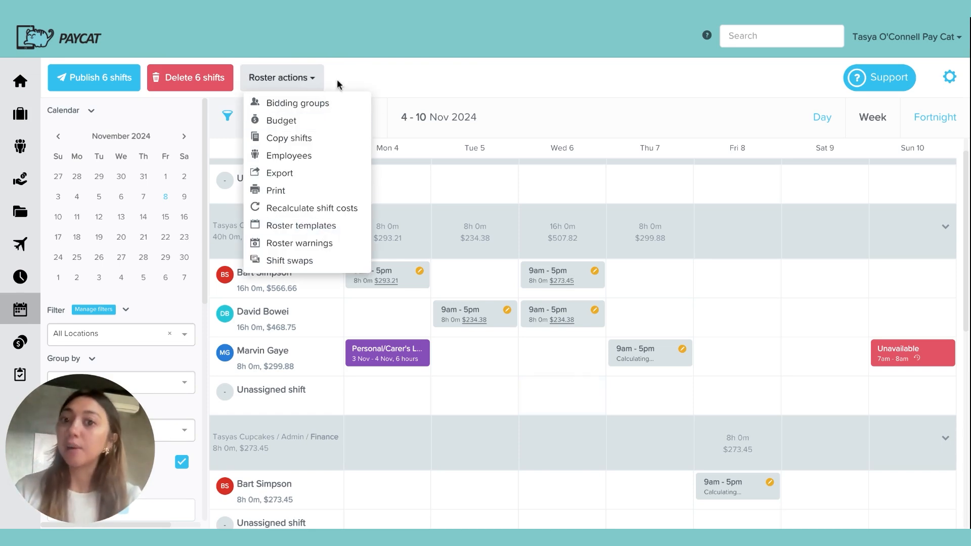
pyautogui.click(281, 77)
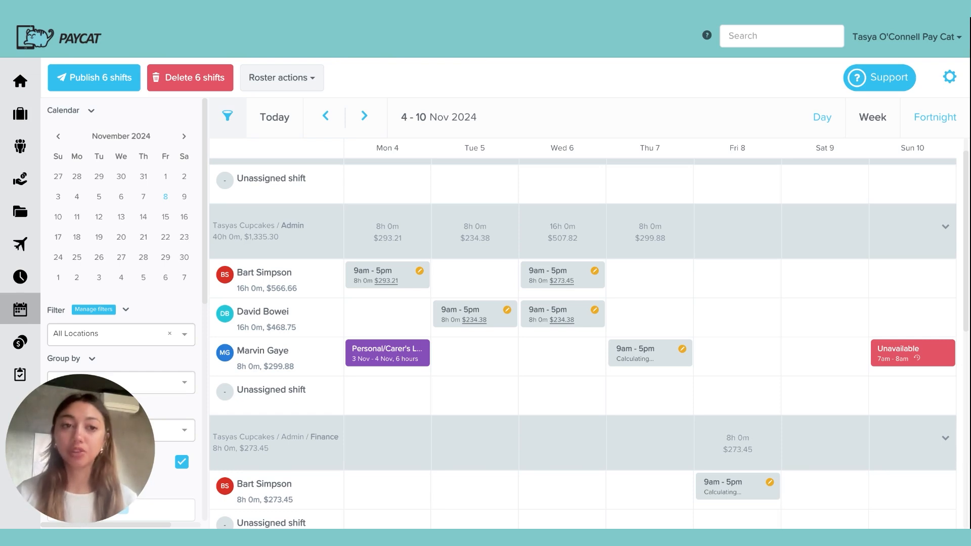
pyautogui.moveTo(20, 81)
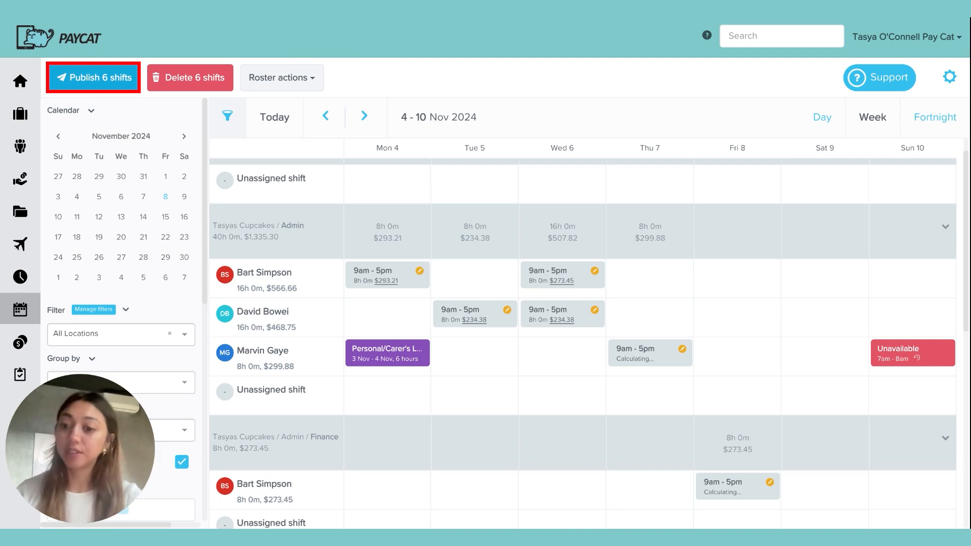
# Step: Publish the six draft shifts on the 4–10 Nov roster, confirming in the dialog
pyautogui.click(93, 77)
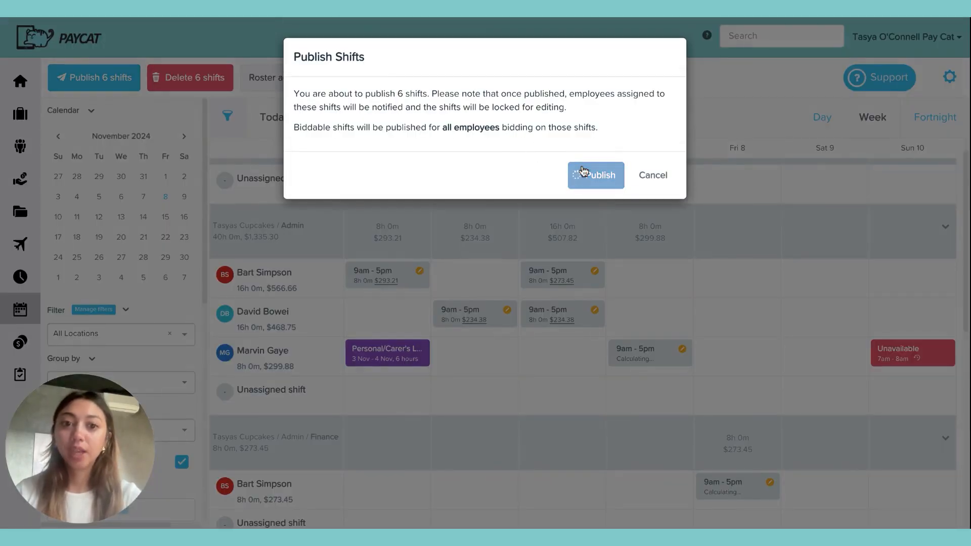
pyautogui.click(595, 174)
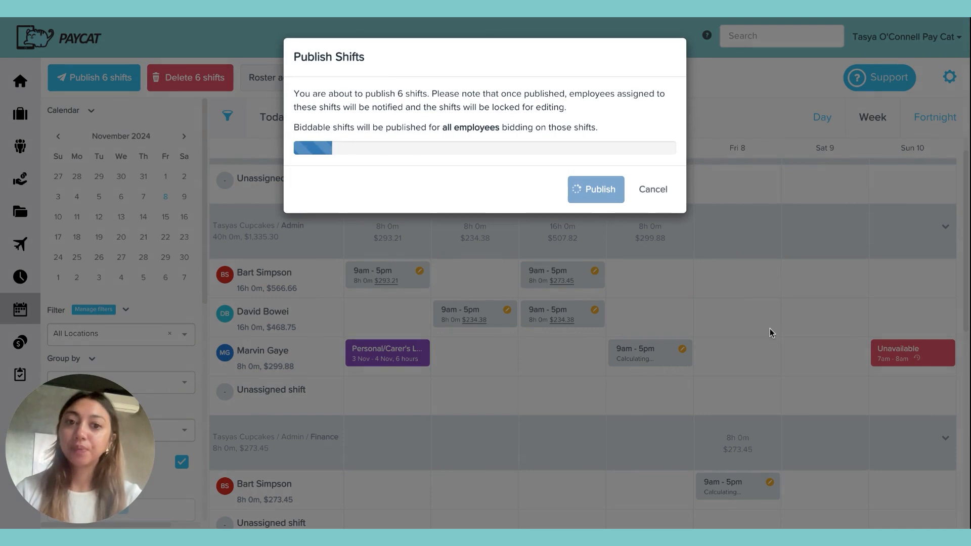
pyautogui.click(594, 188)
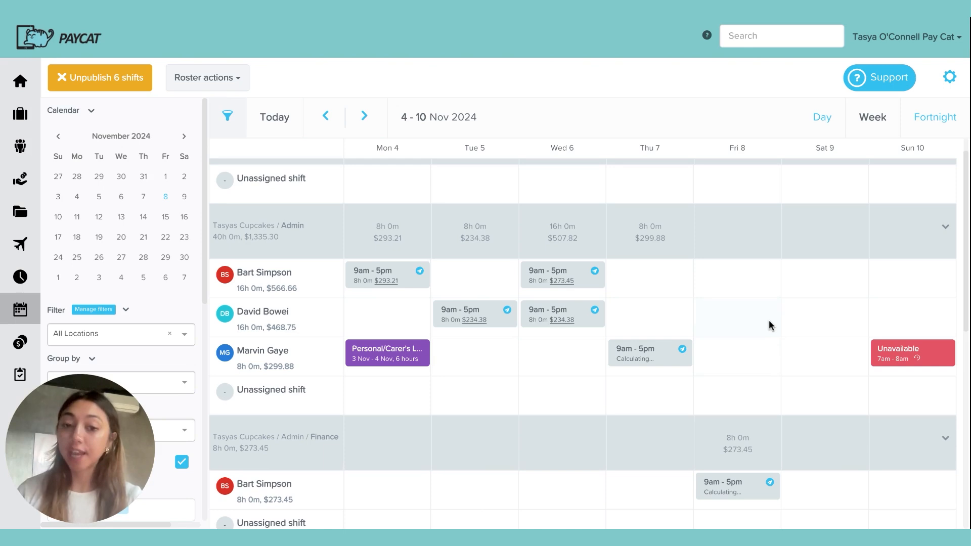
pyautogui.moveTo(770, 312)
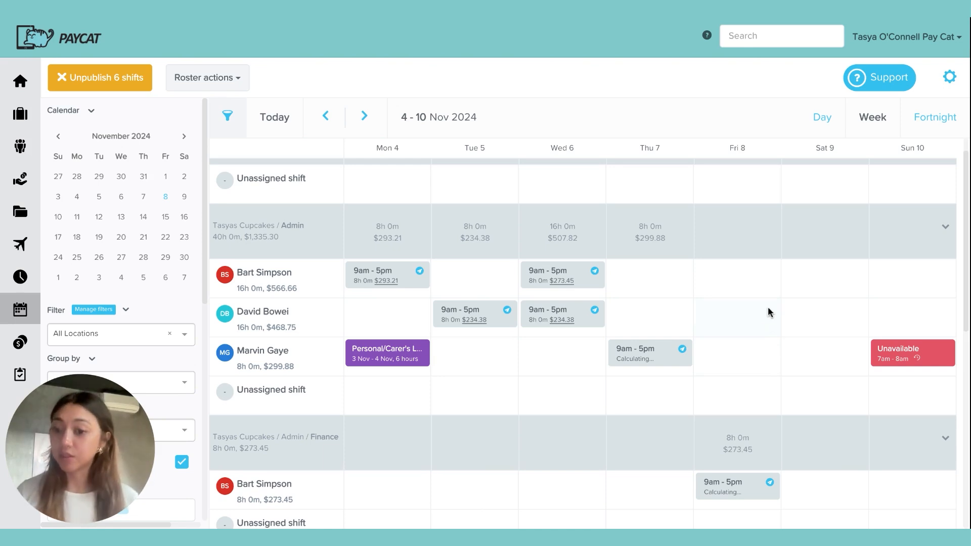